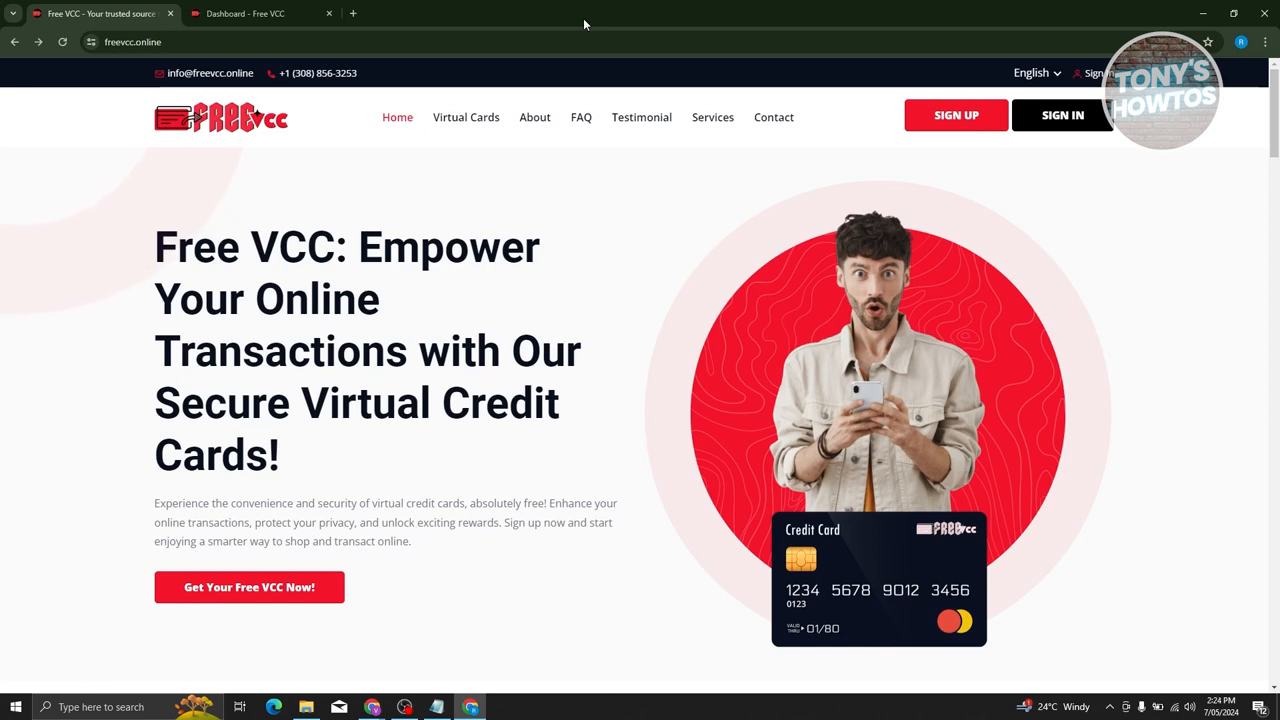
pyautogui.moveTo(344, 244)
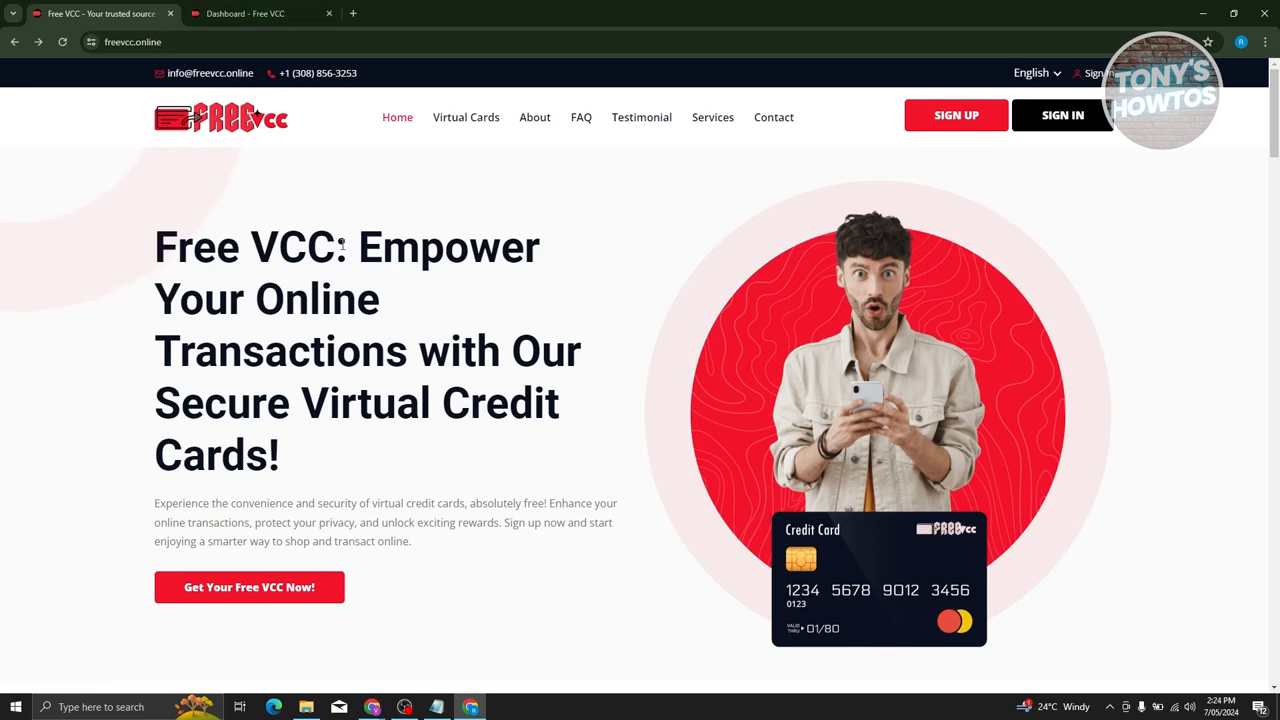
pyautogui.moveTo(848, 234)
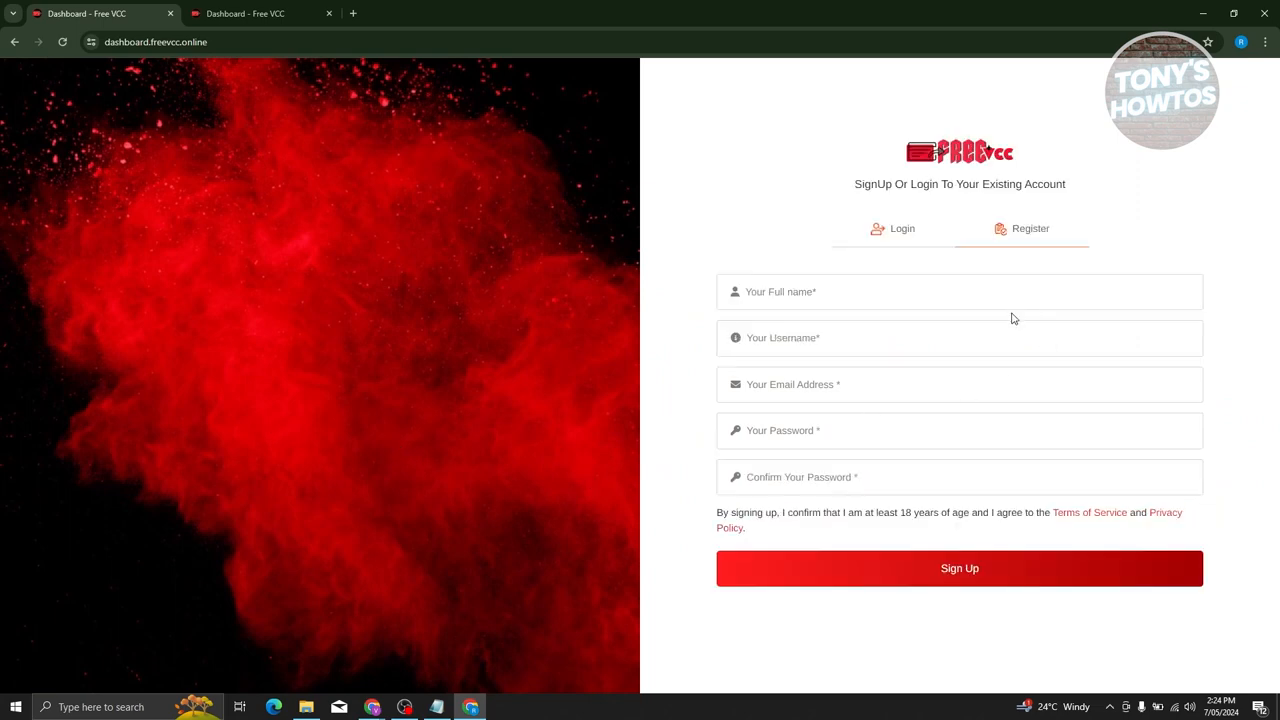
pyautogui.moveTo(816, 322)
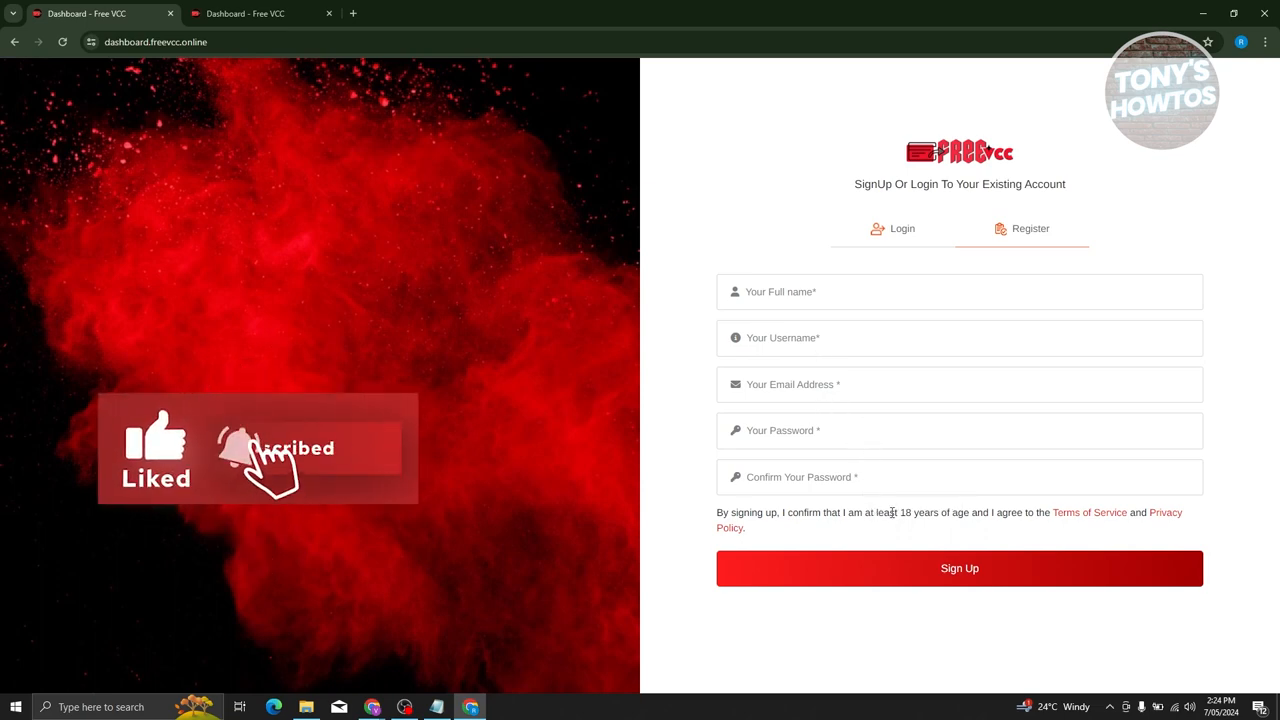
pyautogui.moveTo(1088, 512)
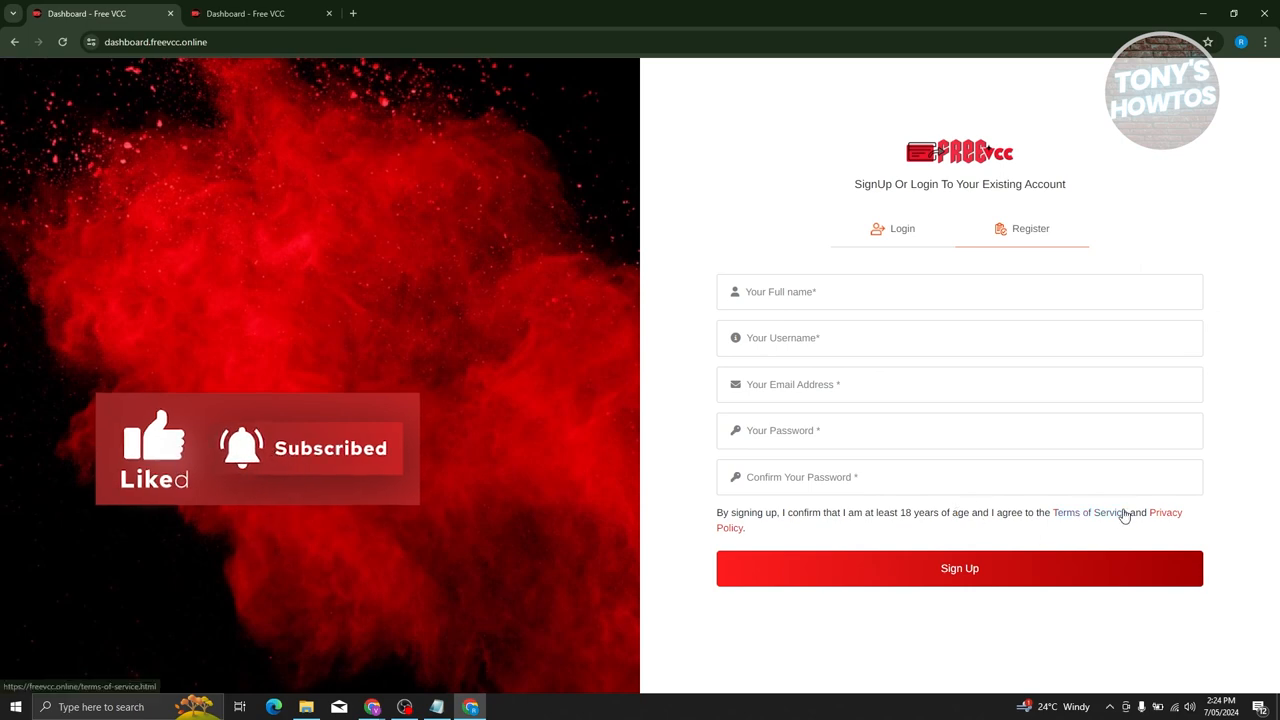
pyautogui.moveTo(928, 536)
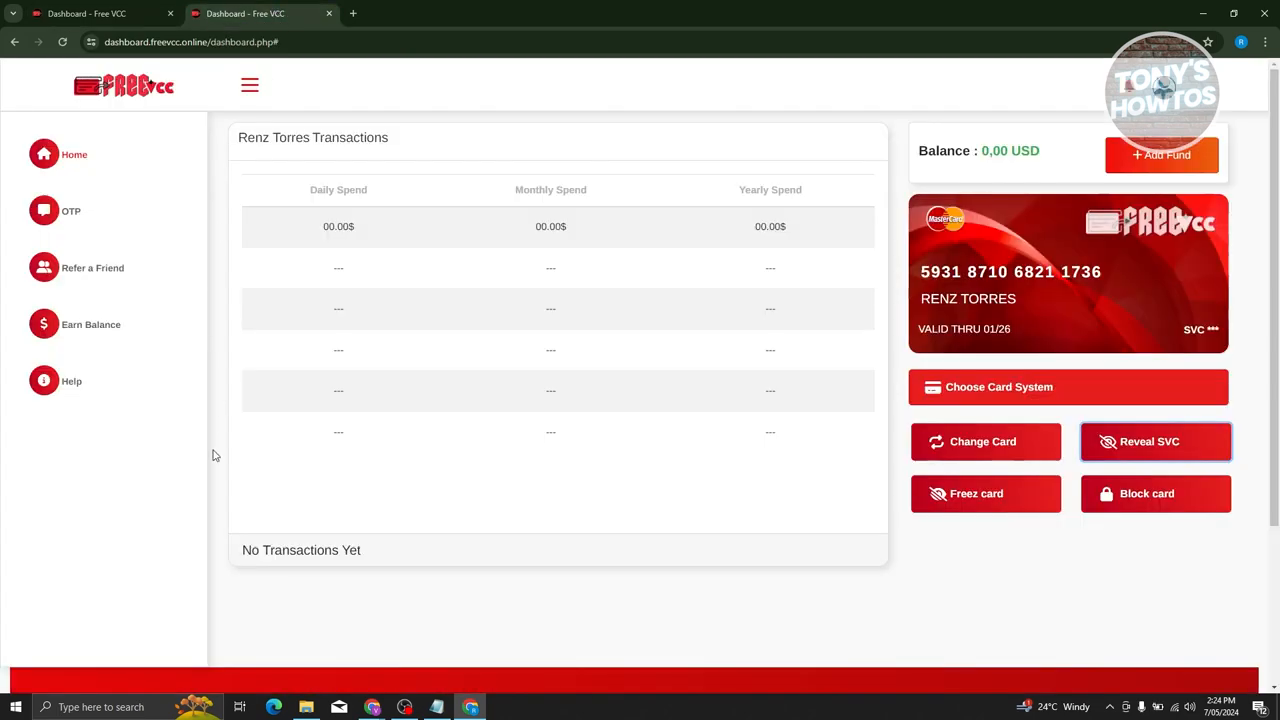
pyautogui.moveTo(284, 458)
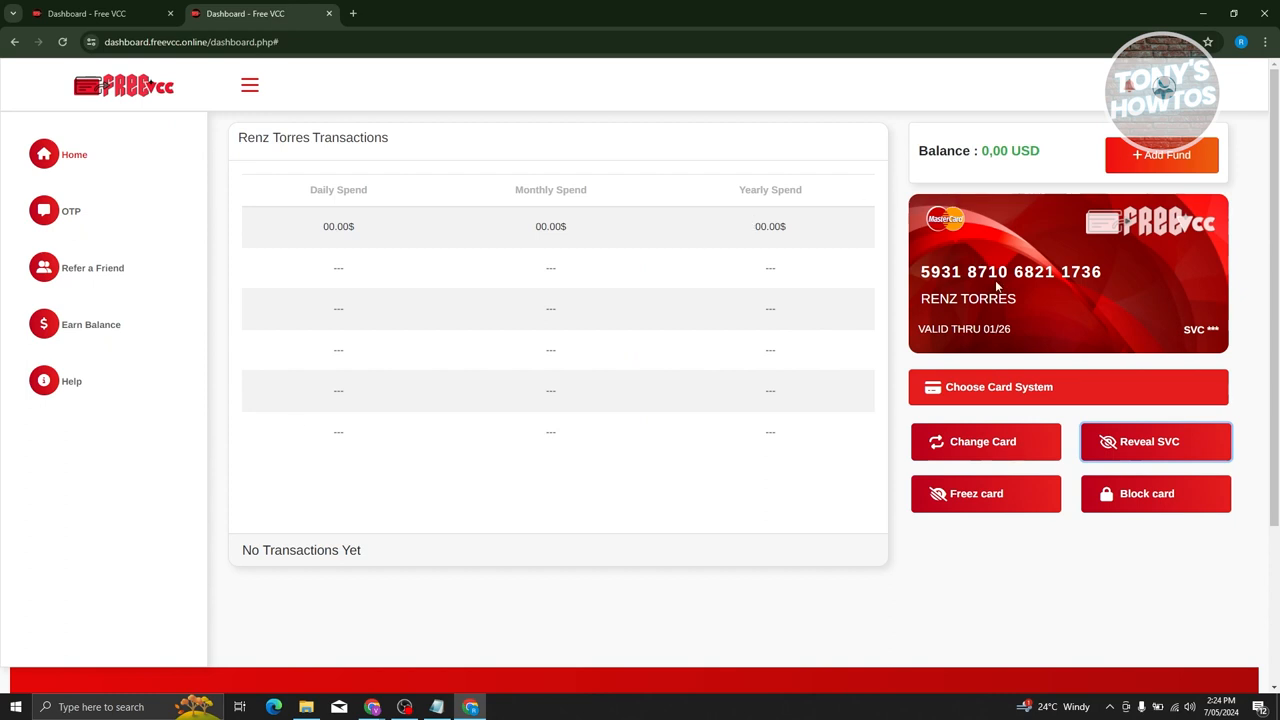
pyautogui.moveTo(930, 336)
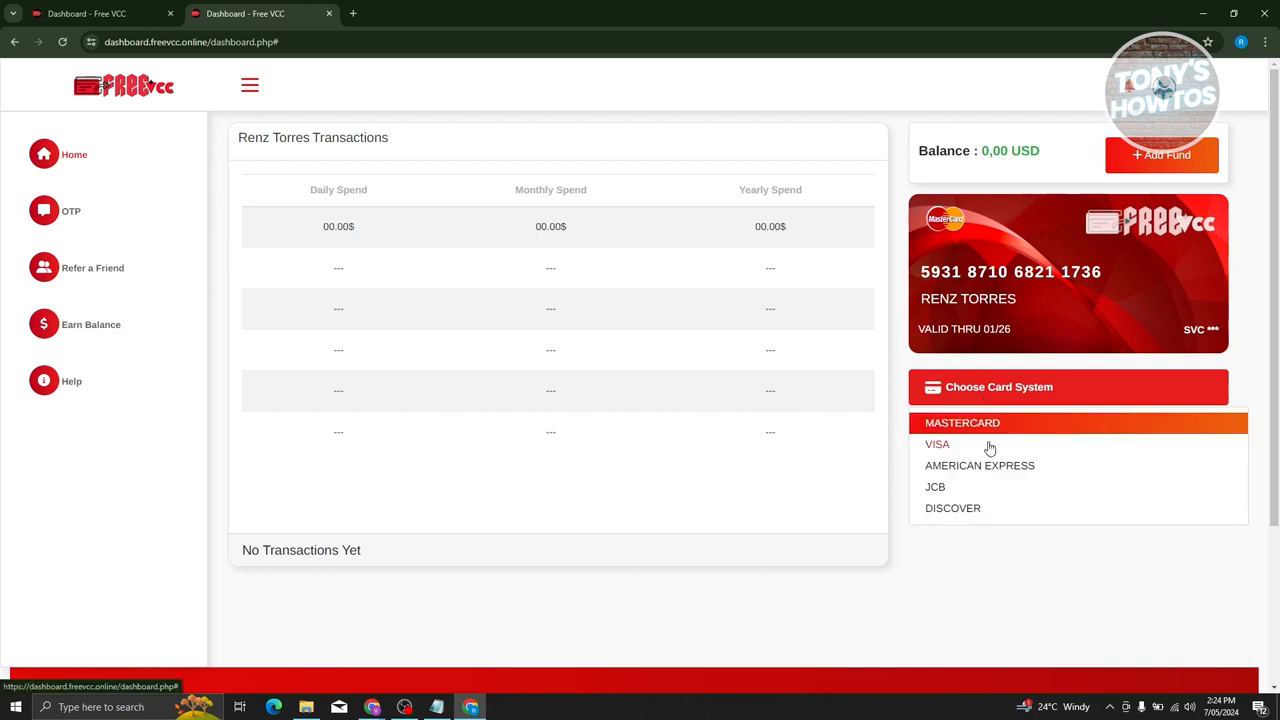
pyautogui.moveTo(1036, 490)
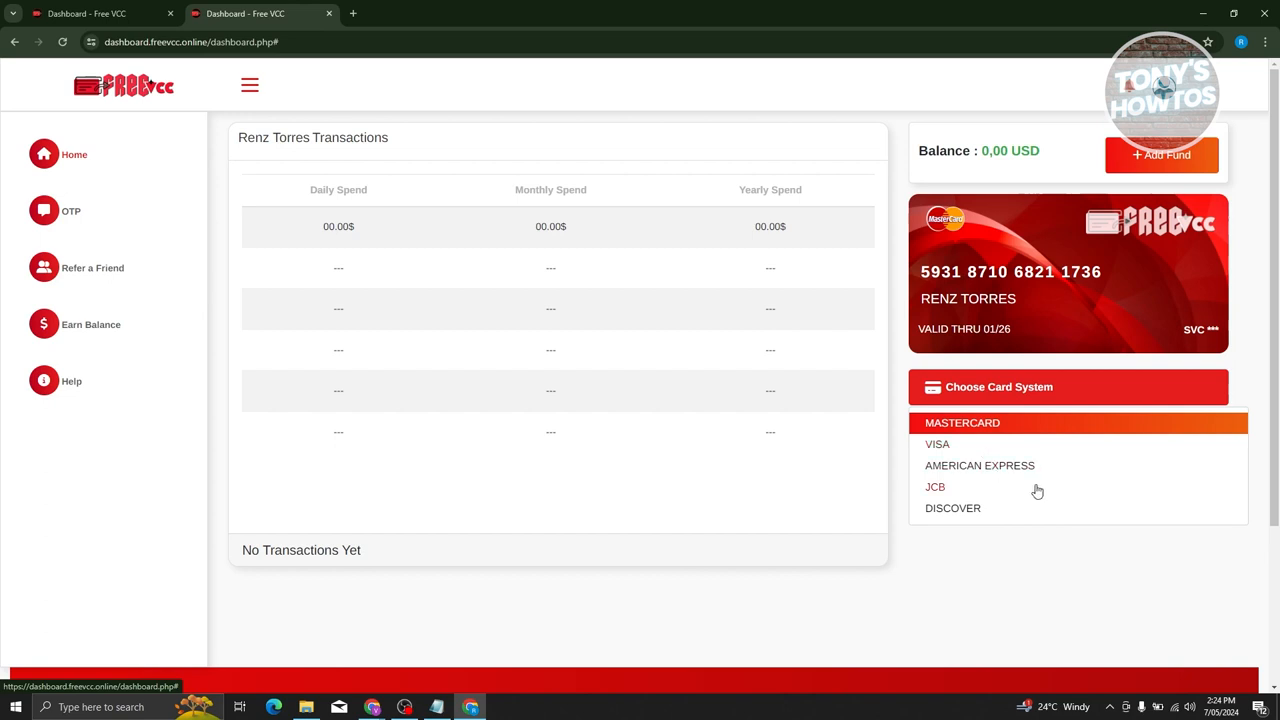
pyautogui.moveTo(952, 516)
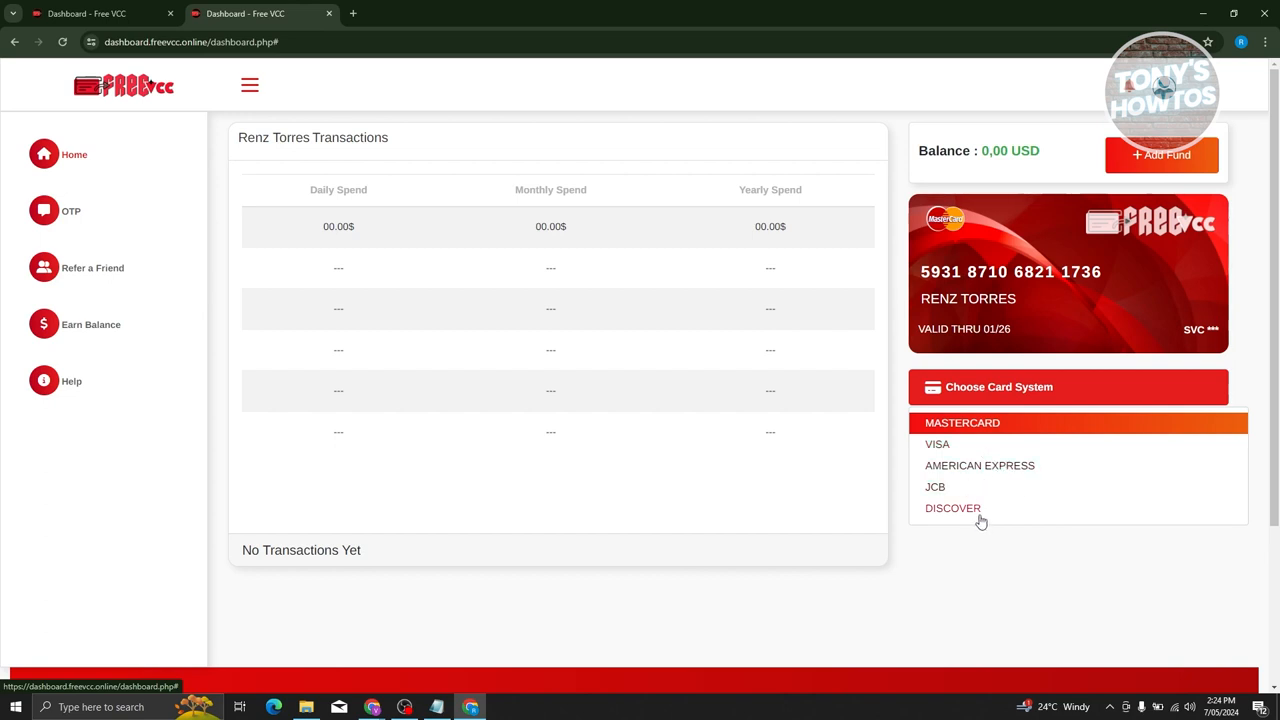
pyautogui.moveTo(972, 538)
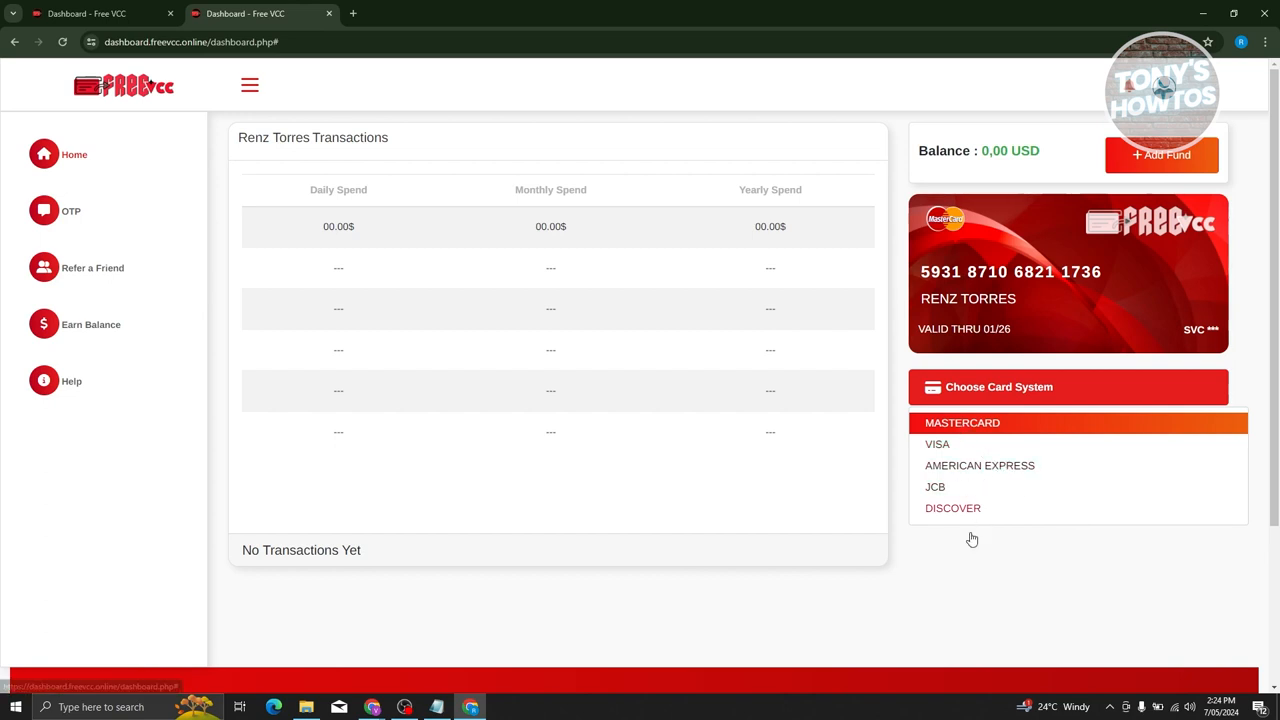
pyautogui.click(1068, 388)
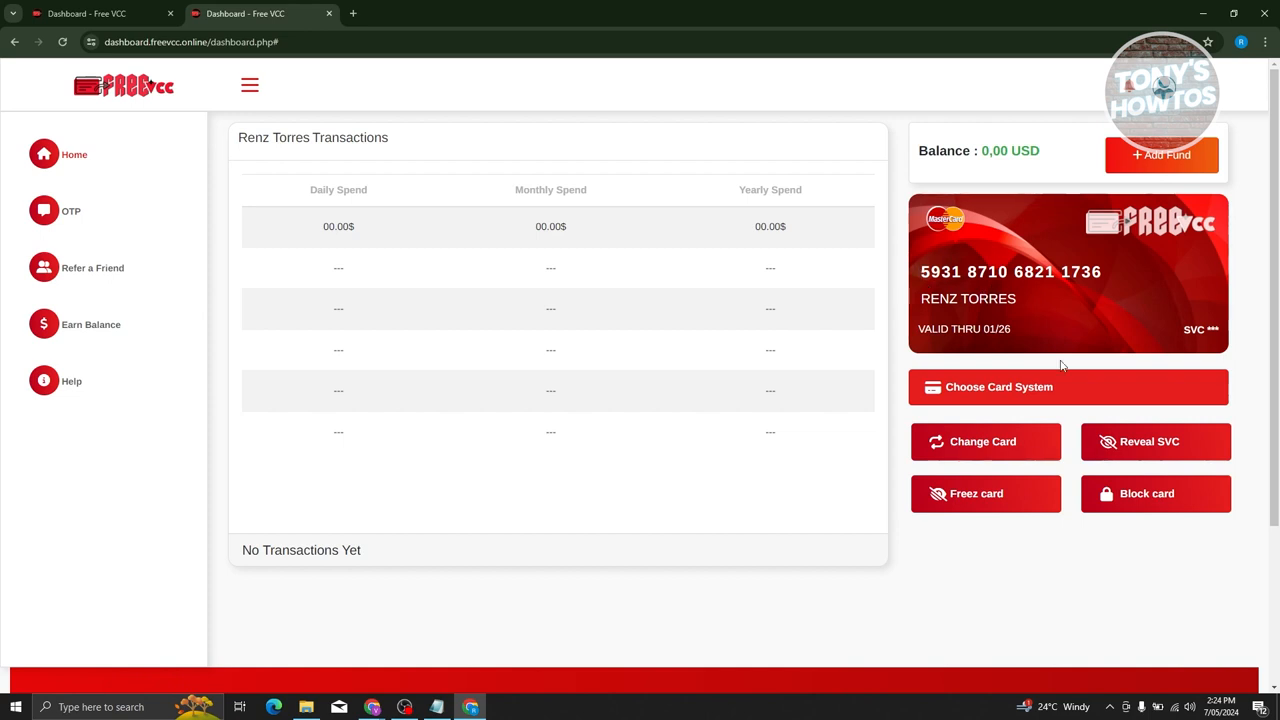
pyautogui.moveTo(1178, 502)
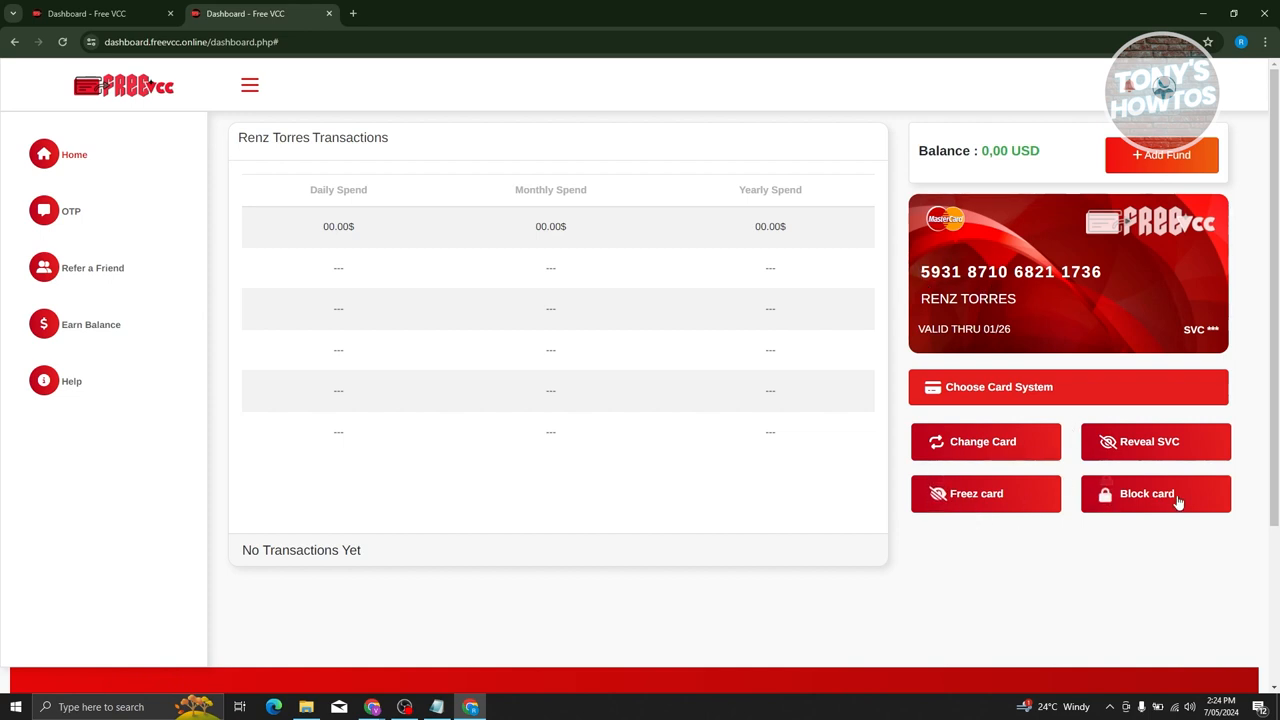
pyautogui.moveTo(1204, 320)
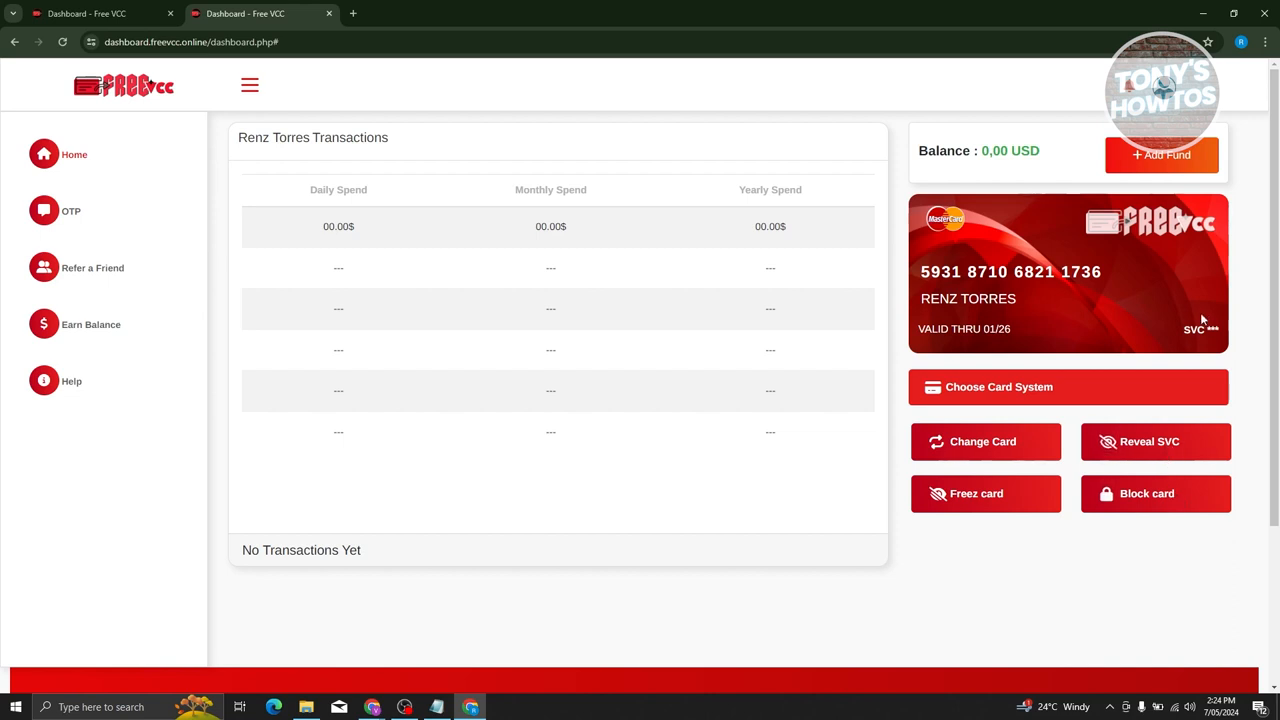
pyautogui.moveTo(1148, 442)
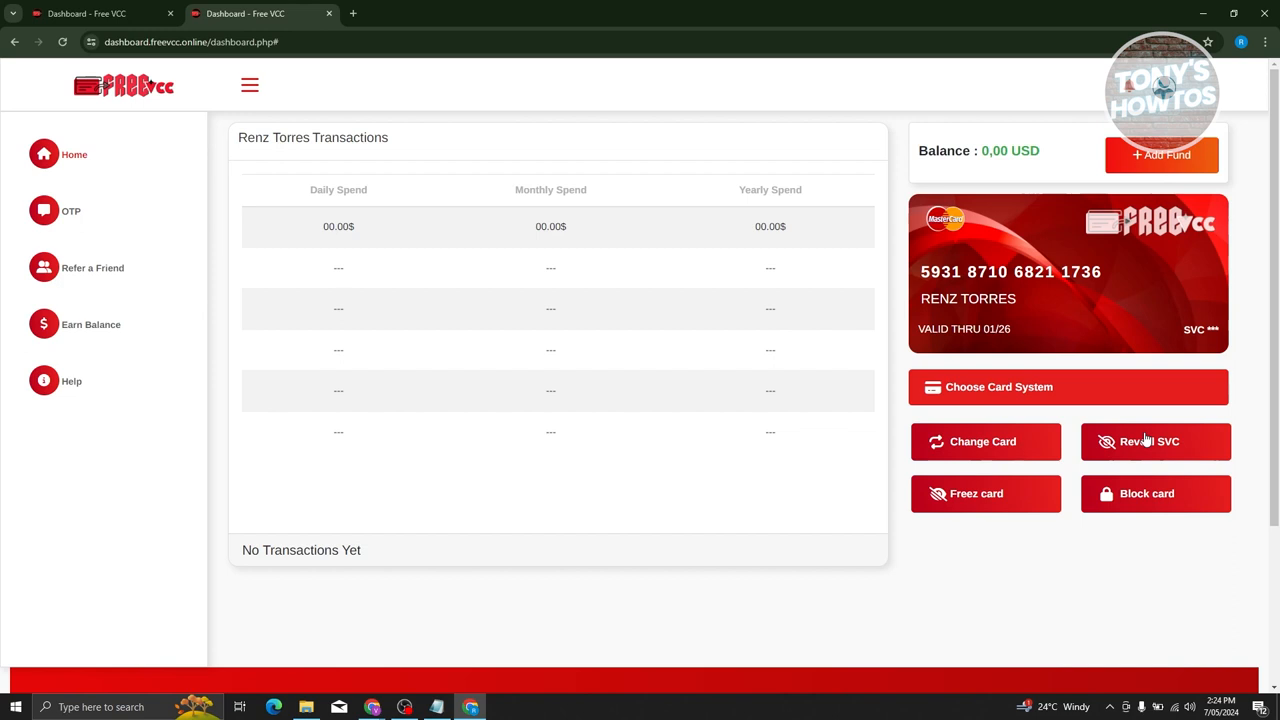
pyautogui.moveTo(1140, 444)
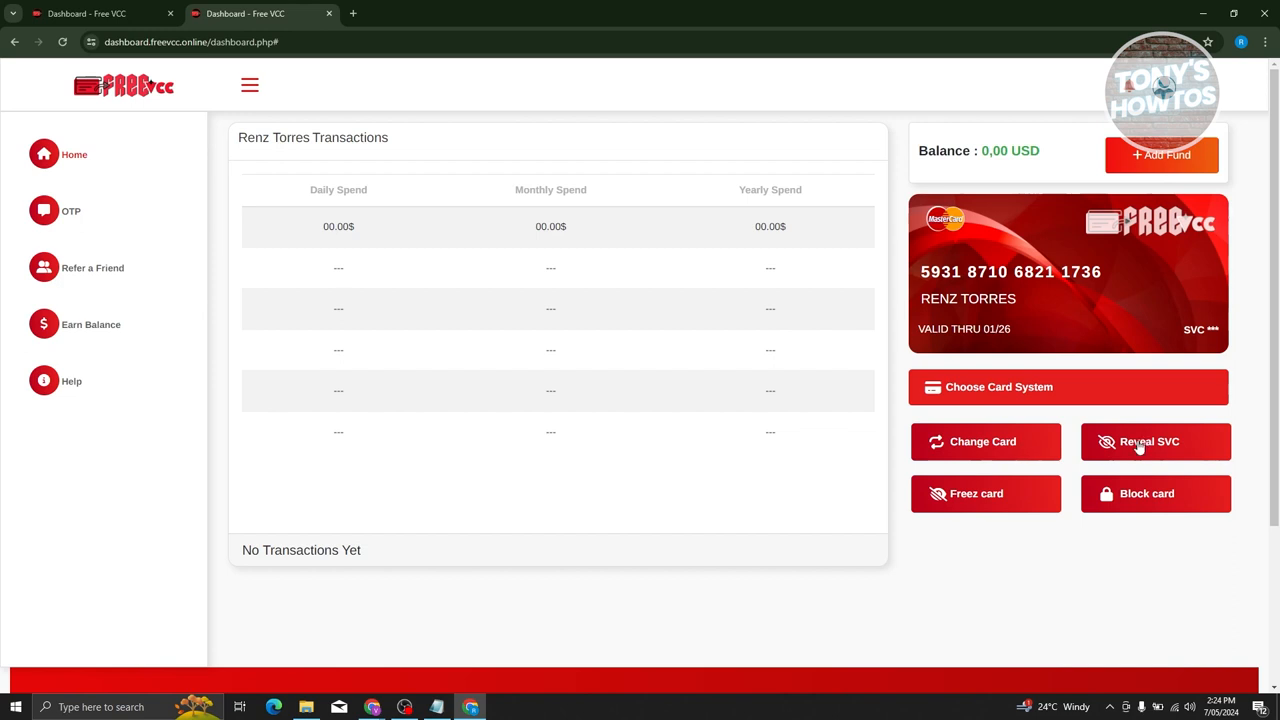